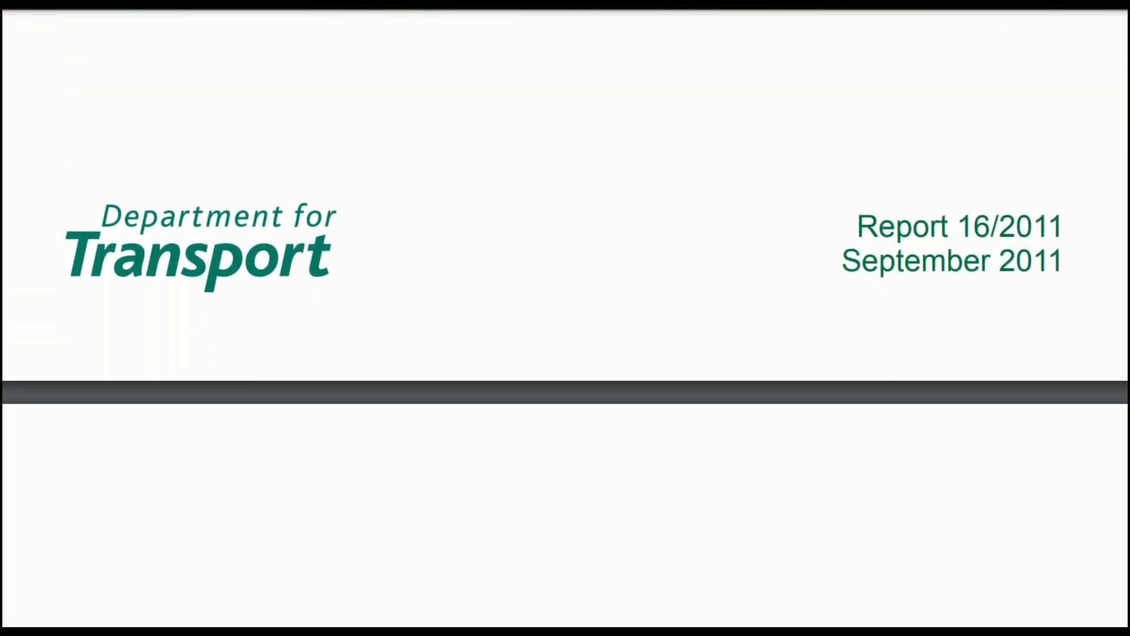
scroll("down", 3)
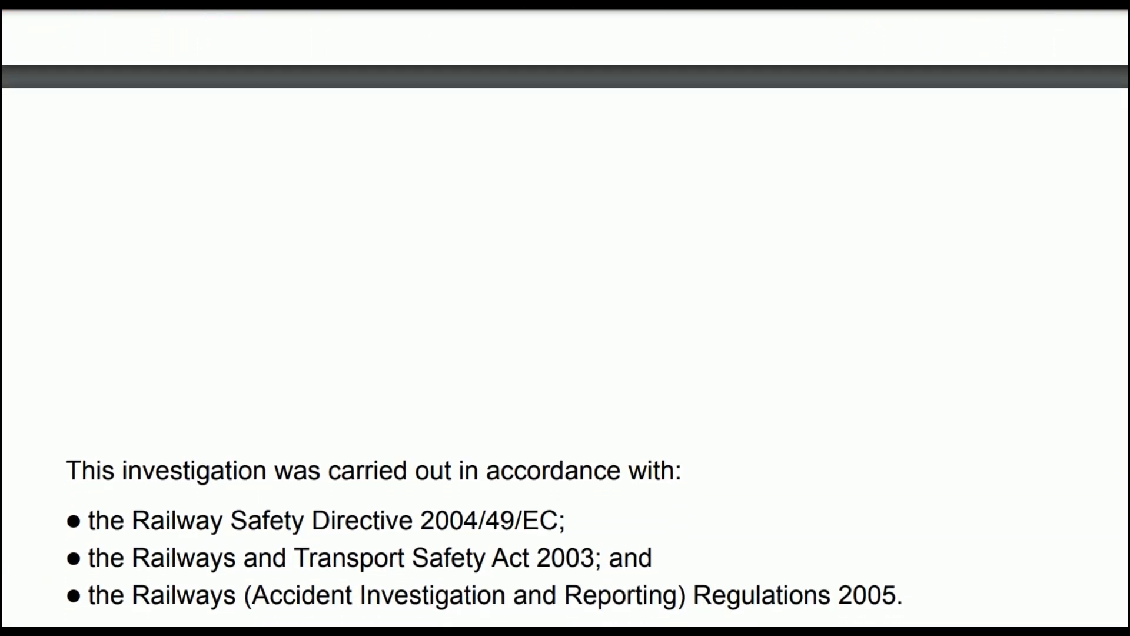
scroll("up", 3)
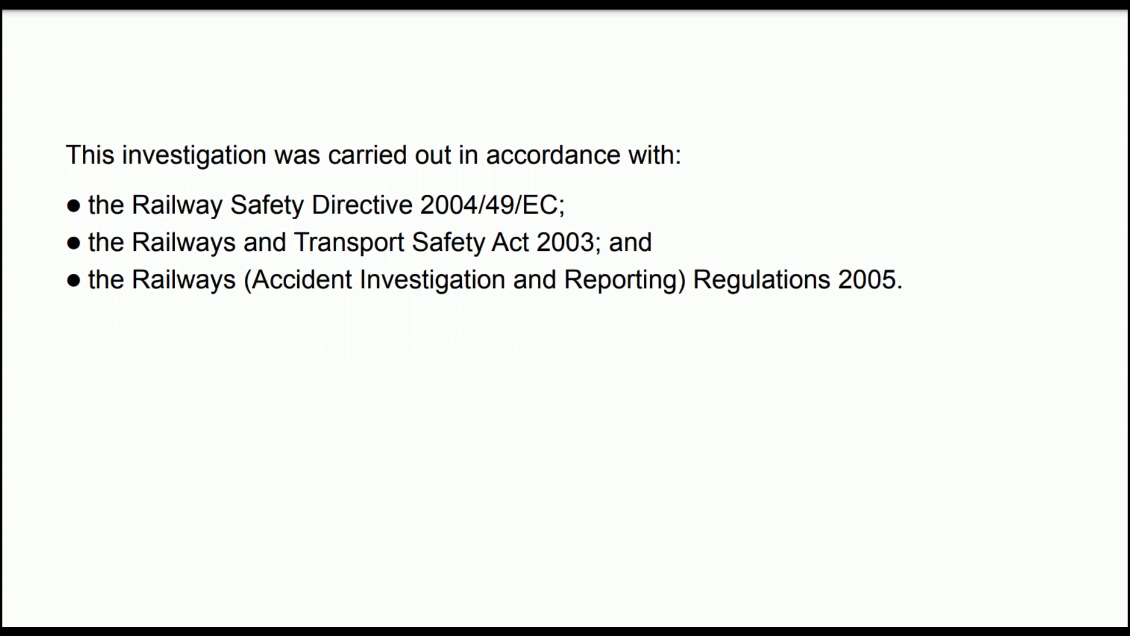
scroll("down", 3)
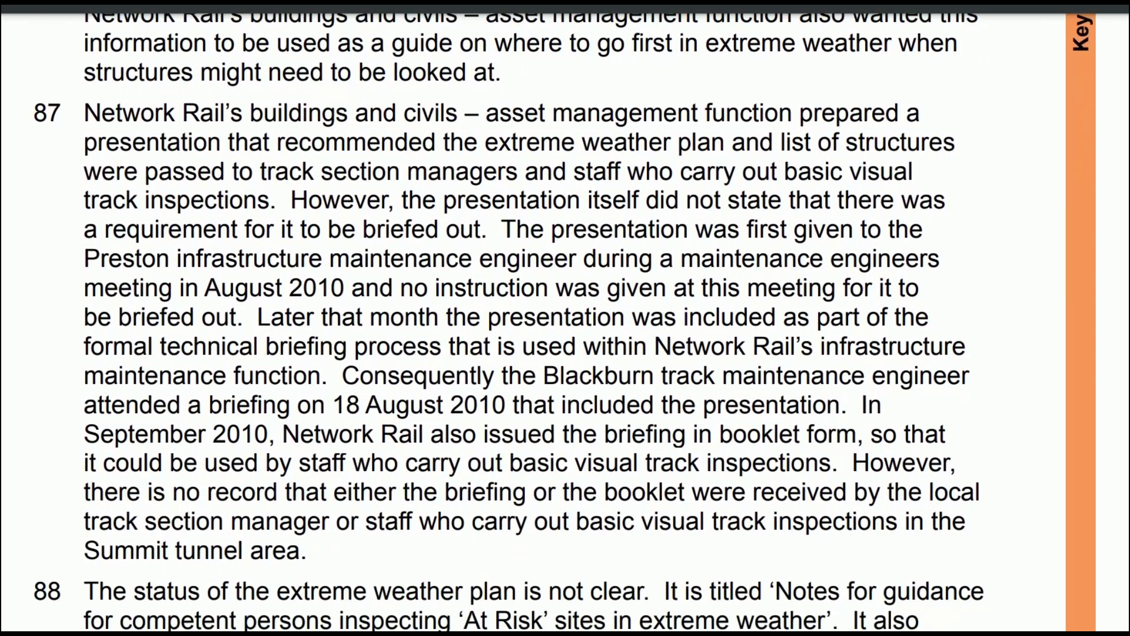
scroll("down", 3)
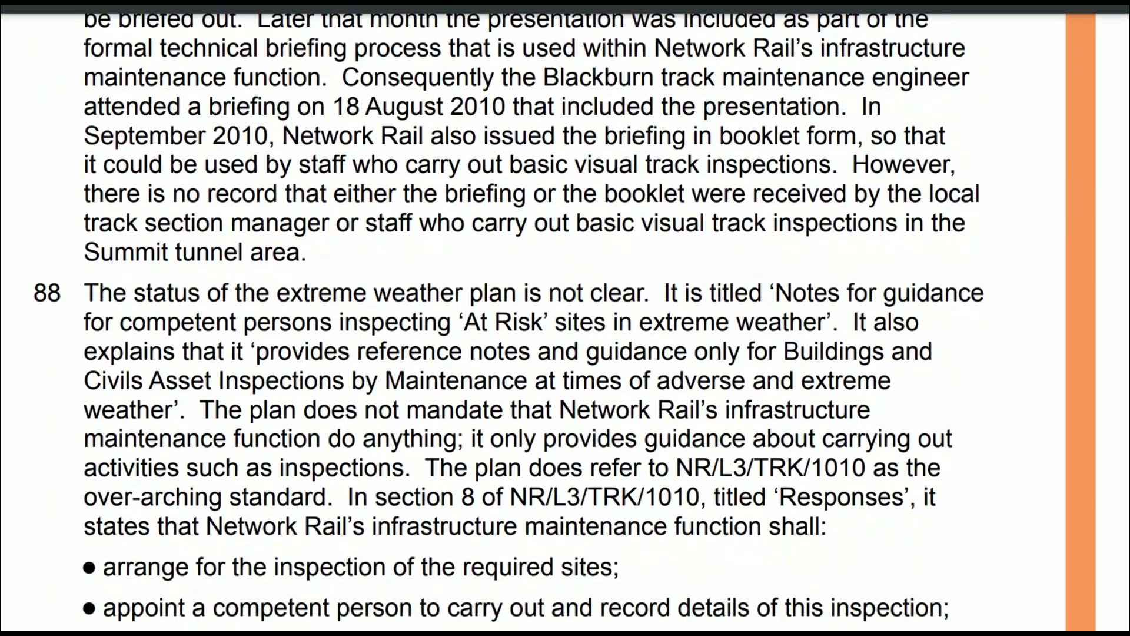
scroll("down", 3)
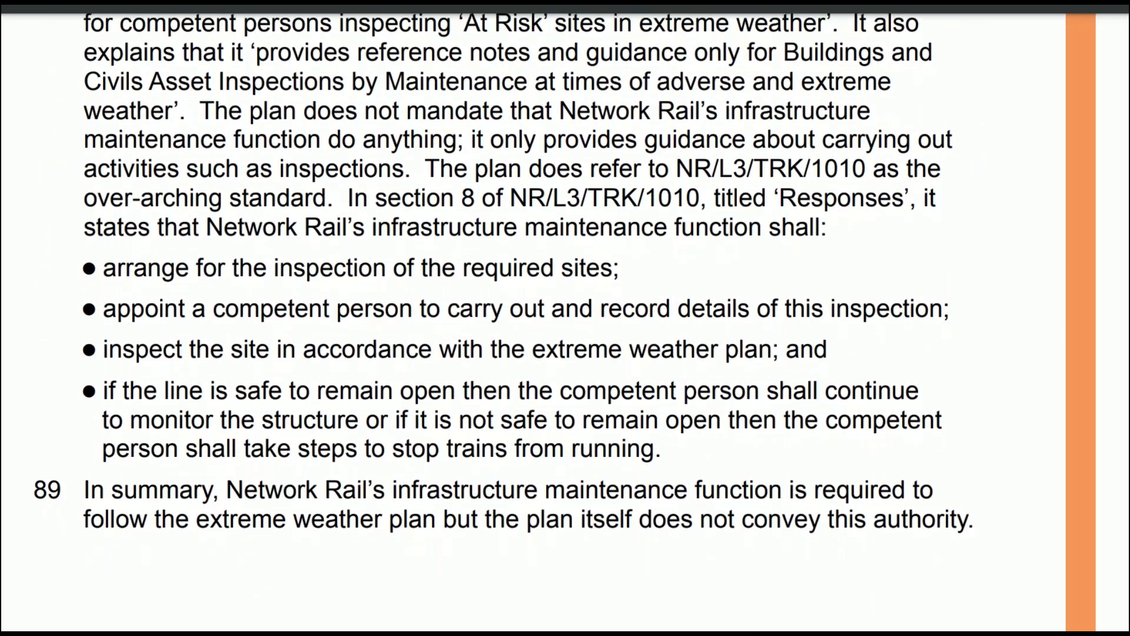
scroll("down", 3)
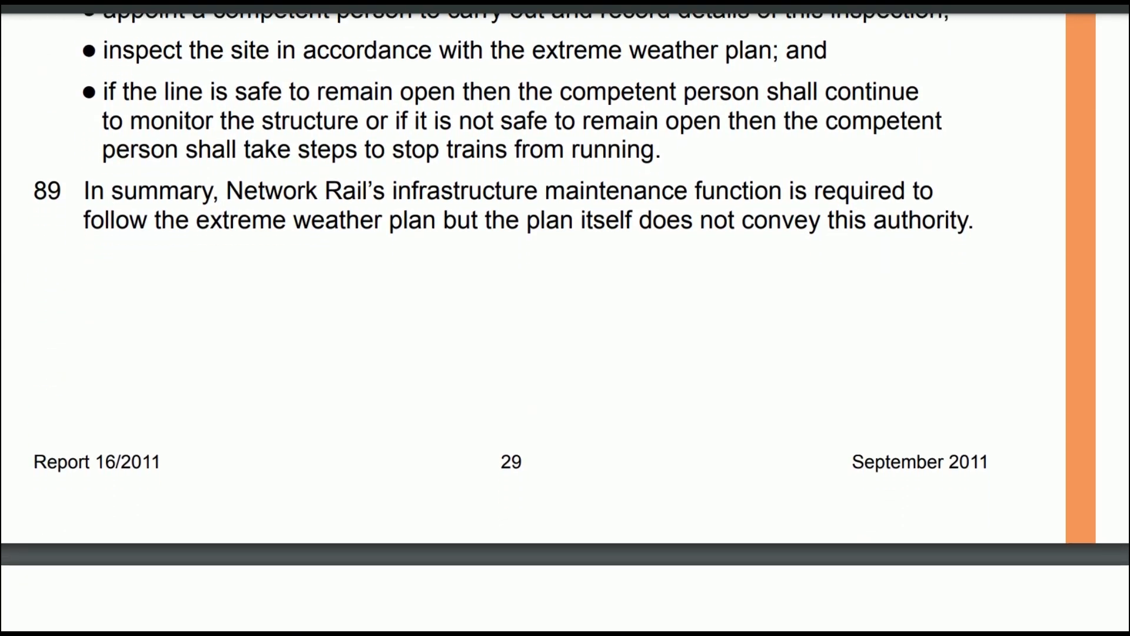
scroll("down", 3)
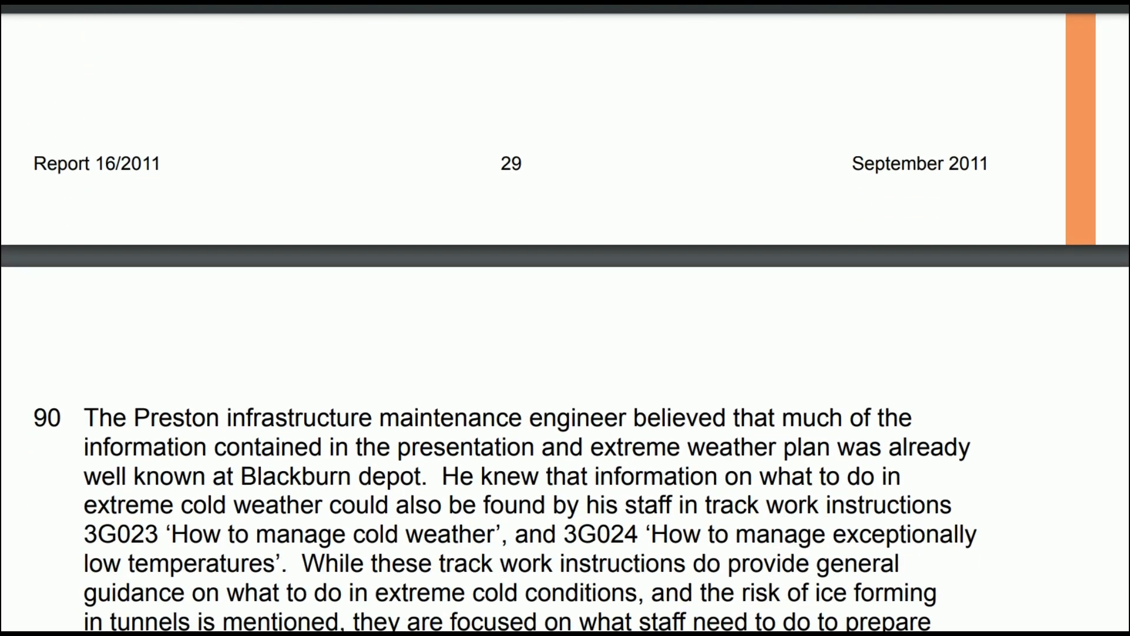
scroll("down", 3)
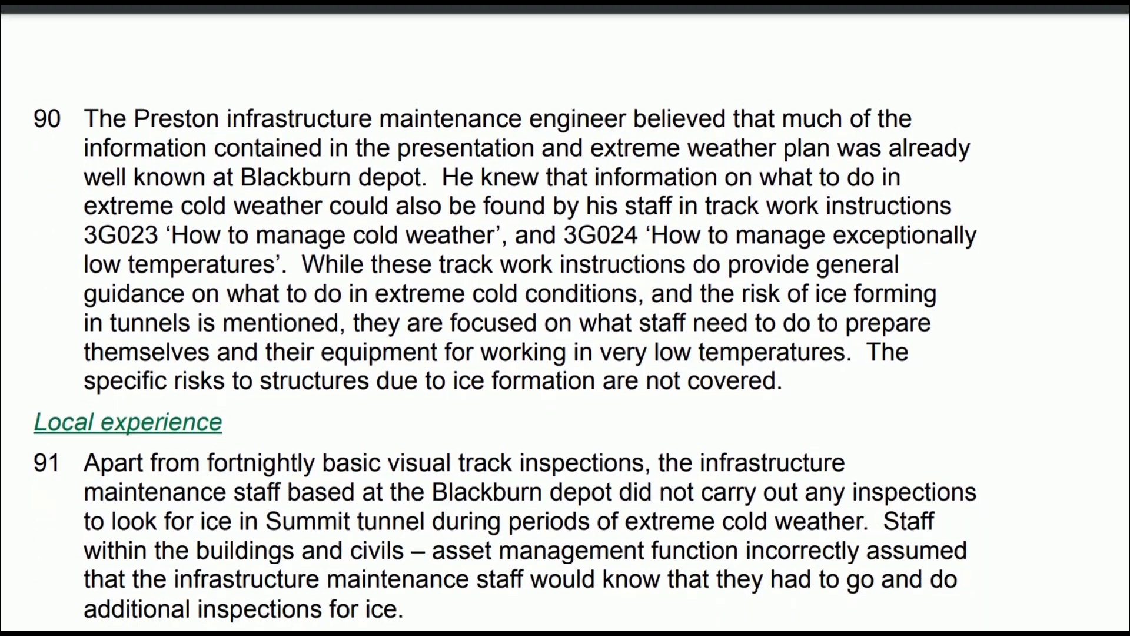